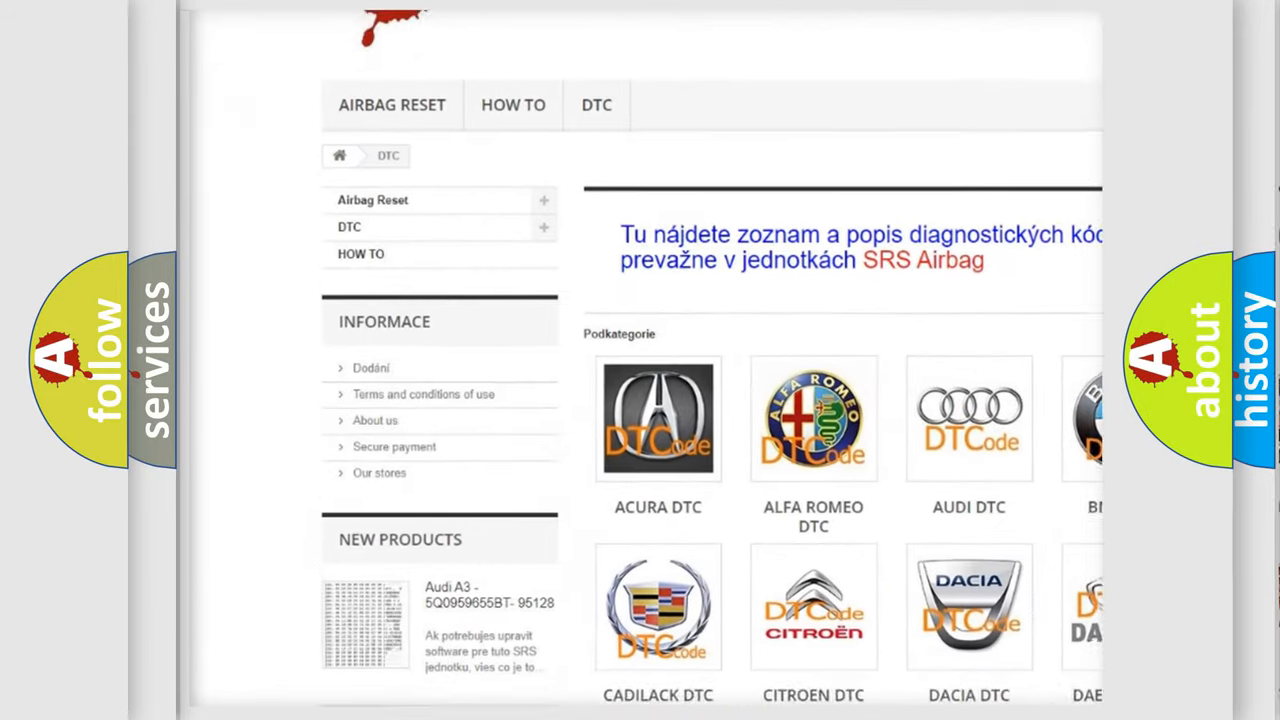
pyautogui.scroll(-3)
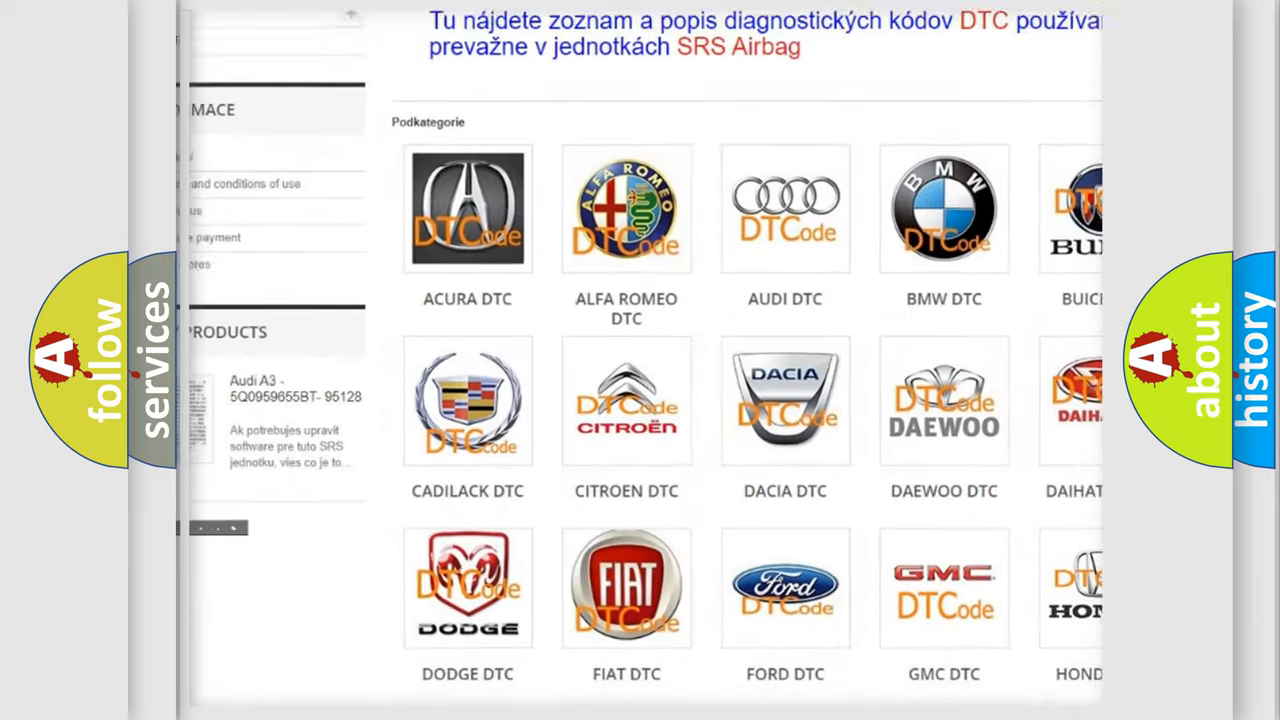
pyautogui.scroll(-3)
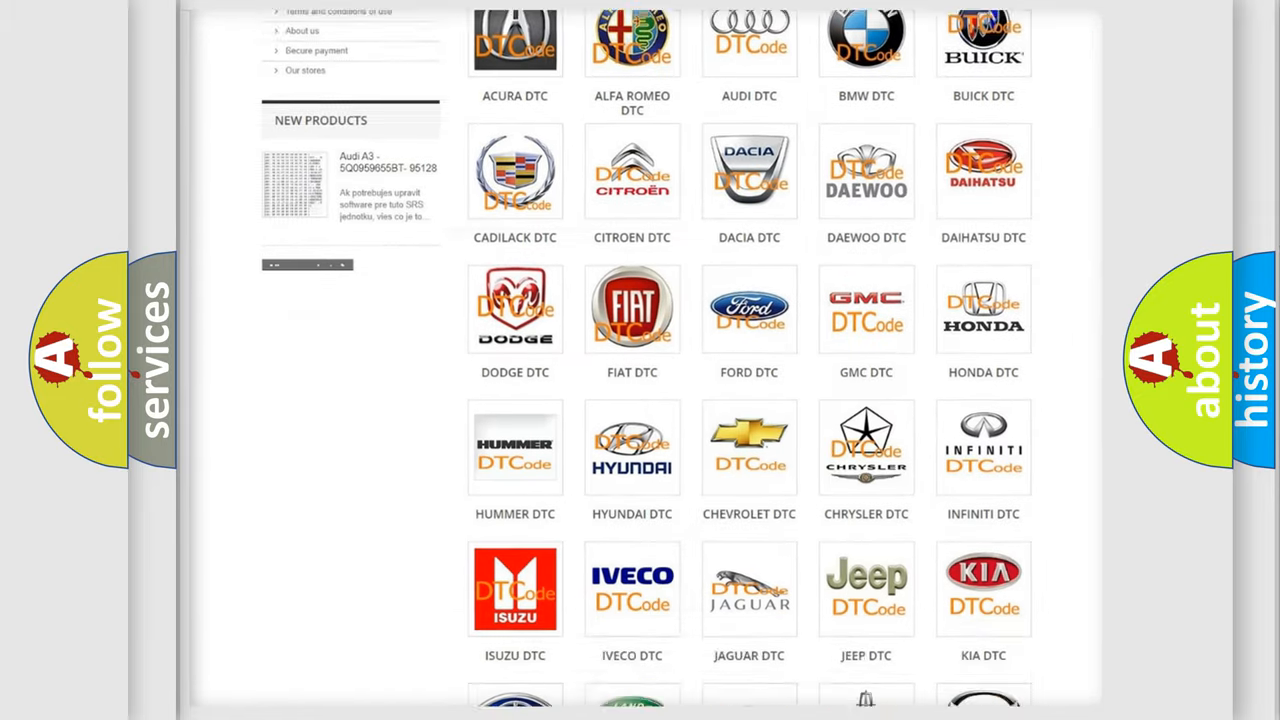
pyautogui.scroll(-3)
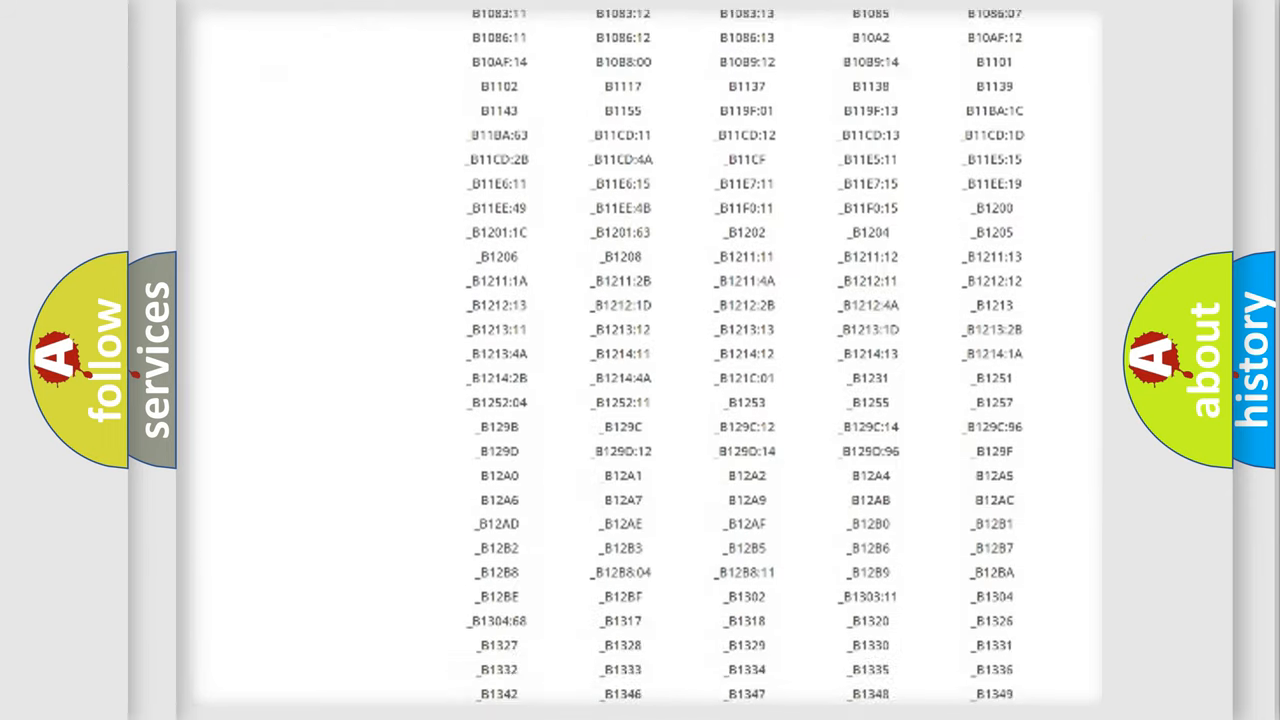
pyautogui.scroll(-3)
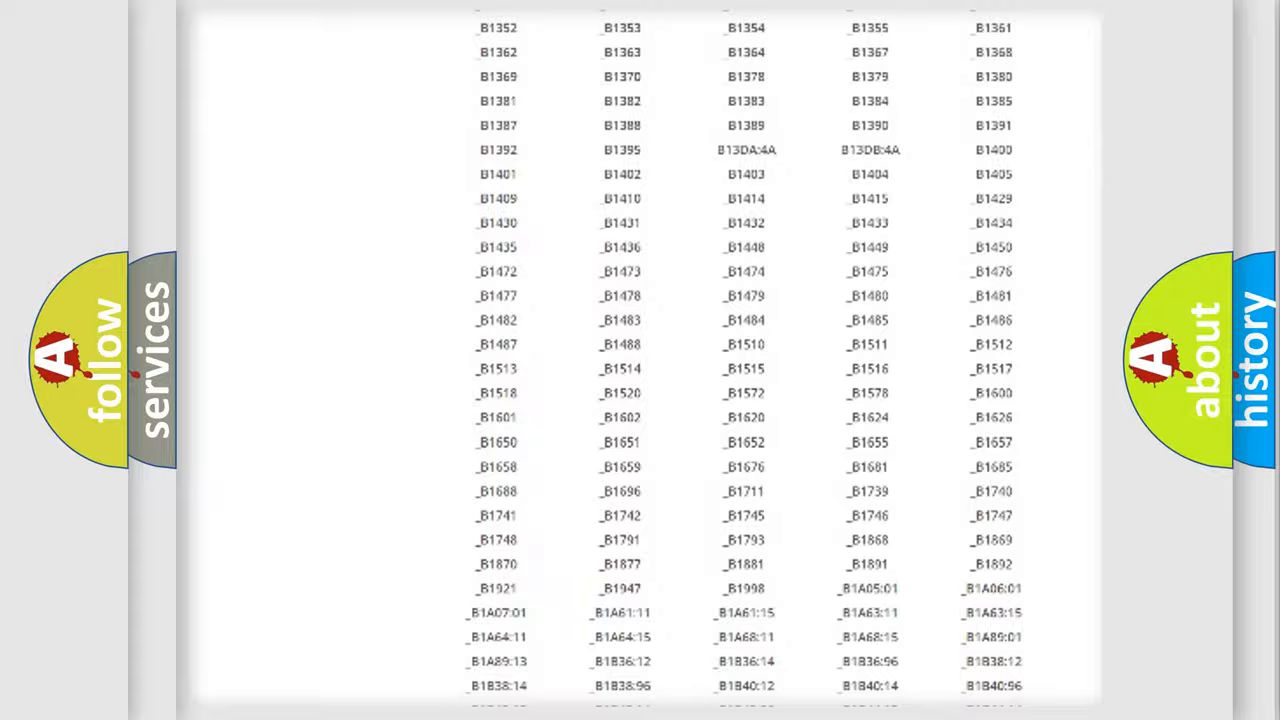